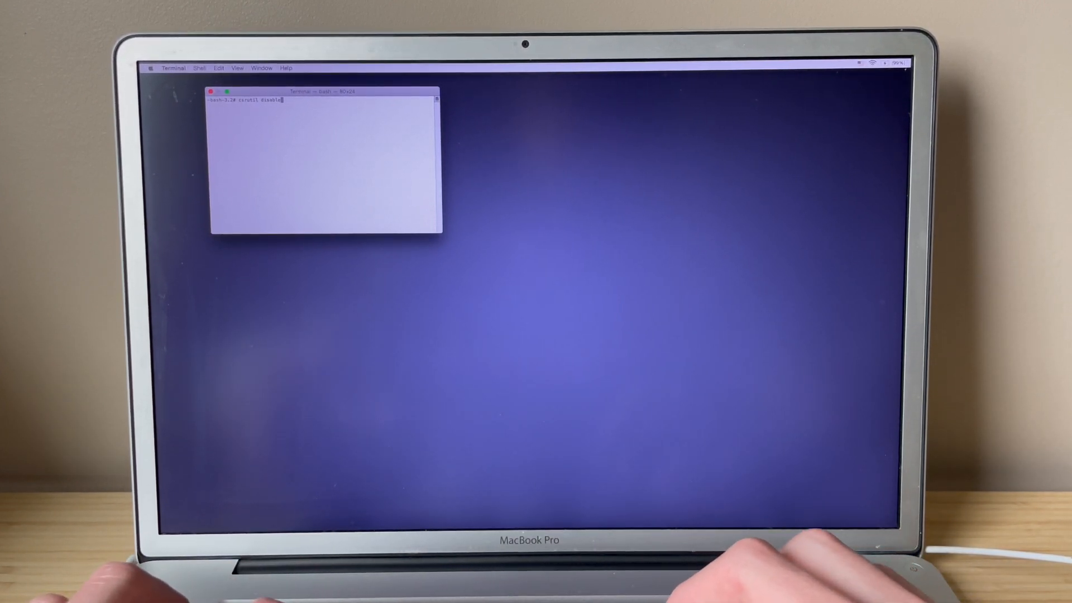
- Run csrutil disable in Terminal, which only reports the command was not found
key("Return")
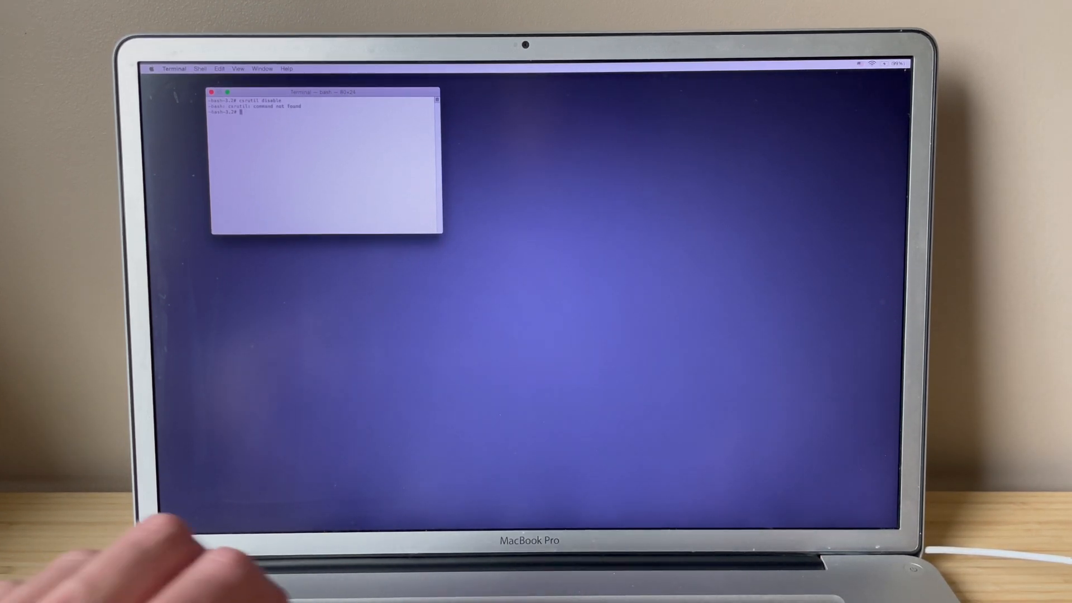
key("Return")
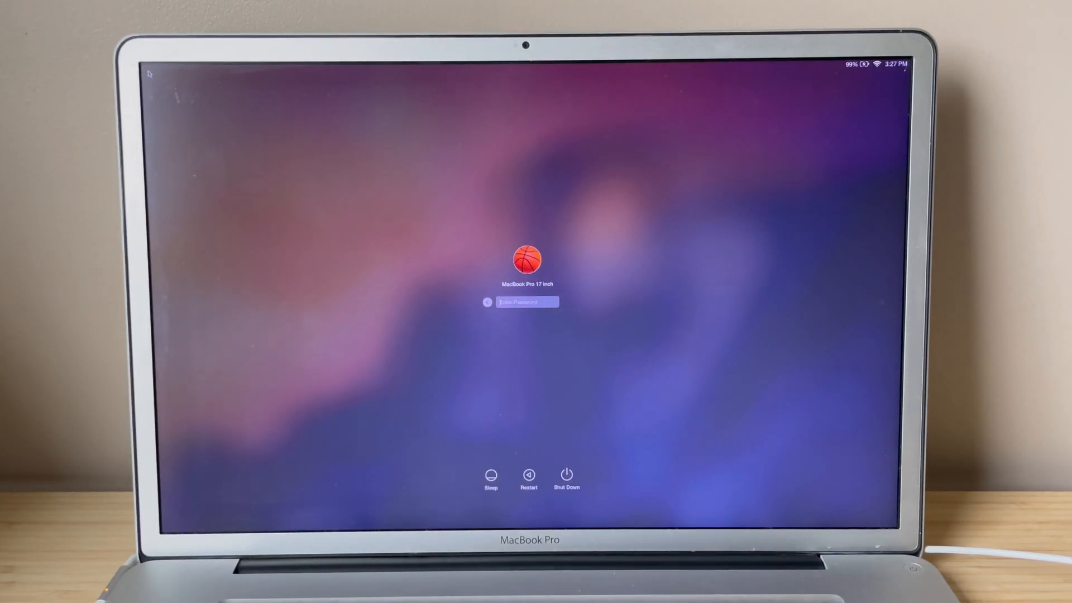
- Enter the account password at the login screen to reach the desktop
type("••••")
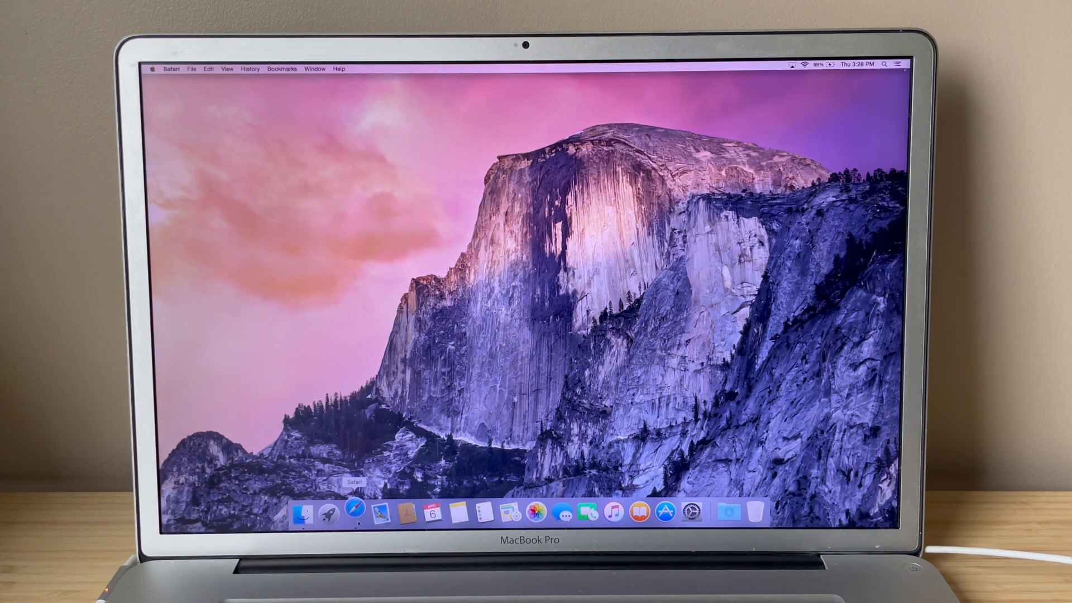
- Search Safari for 'dosdude gpu' and load dosdude1's Disable MacBook Pro Dedicated GPU page
left_click(355, 512)
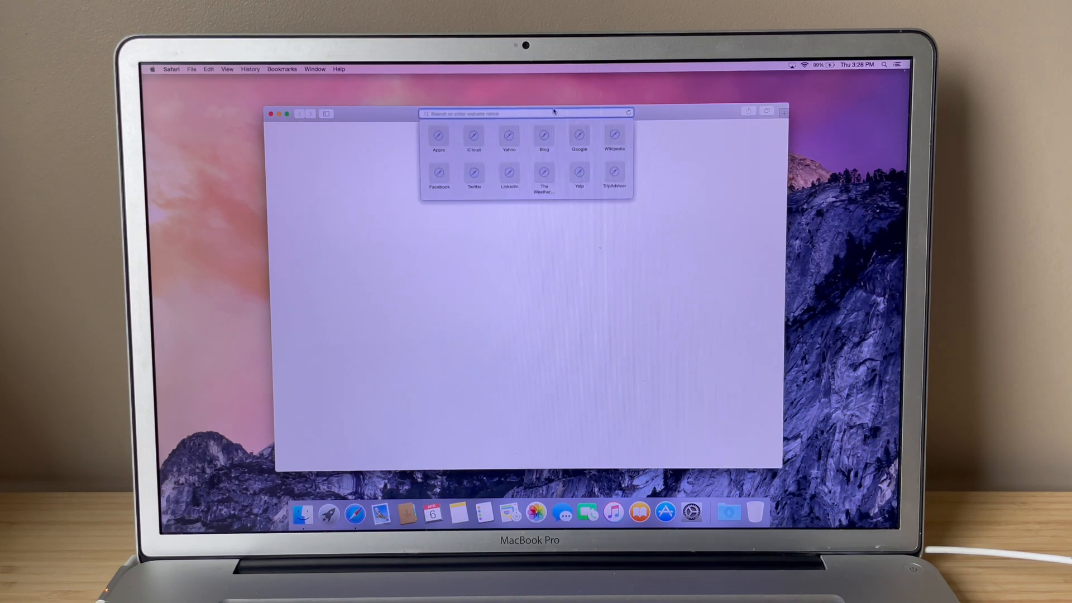
type("dosdude gpu")
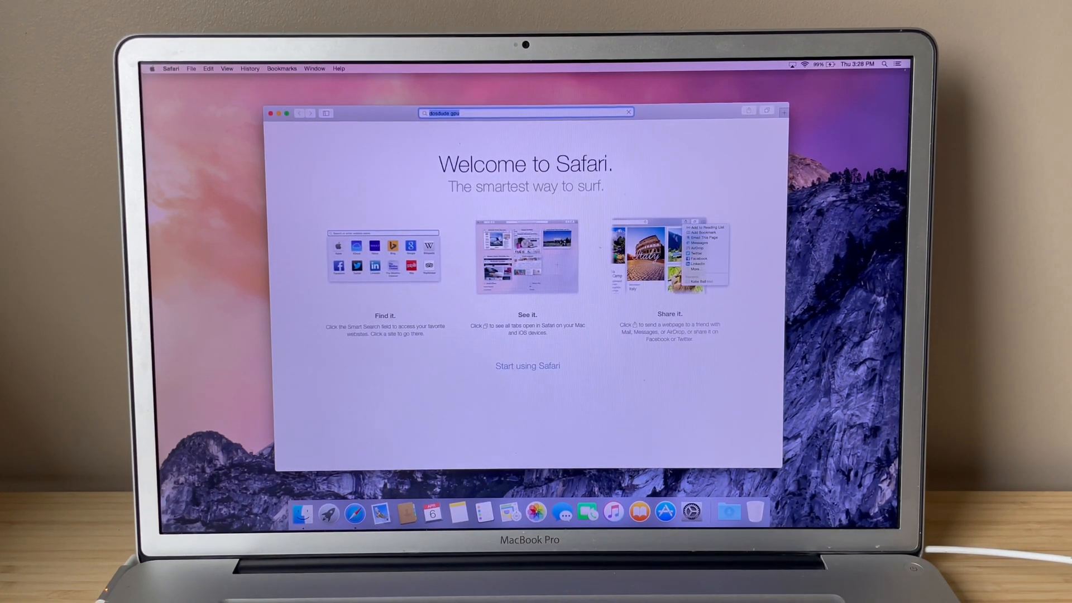
key("Return")
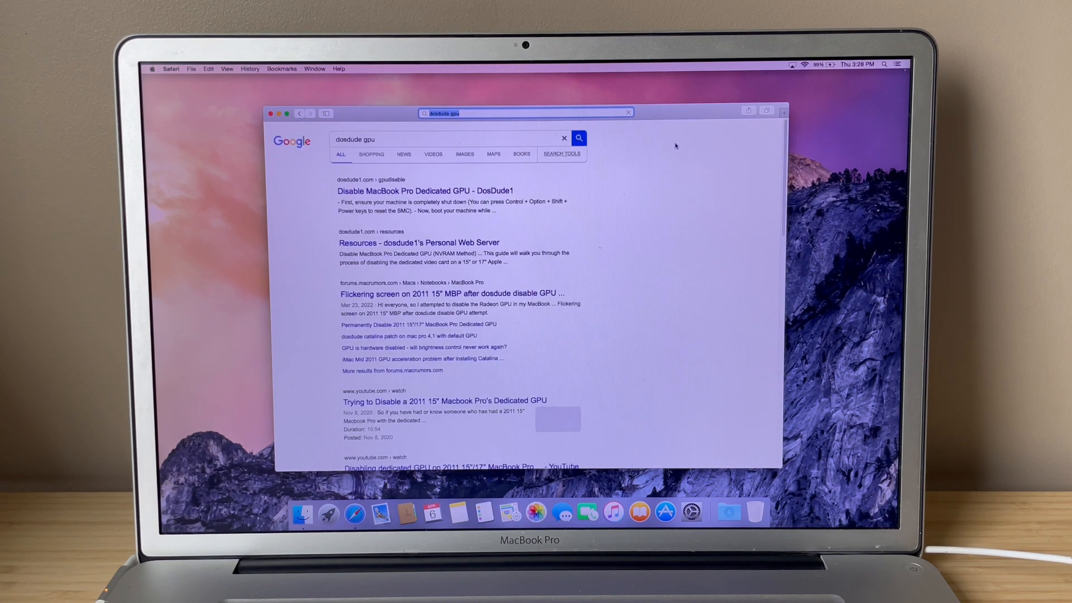
left_click(405, 191)
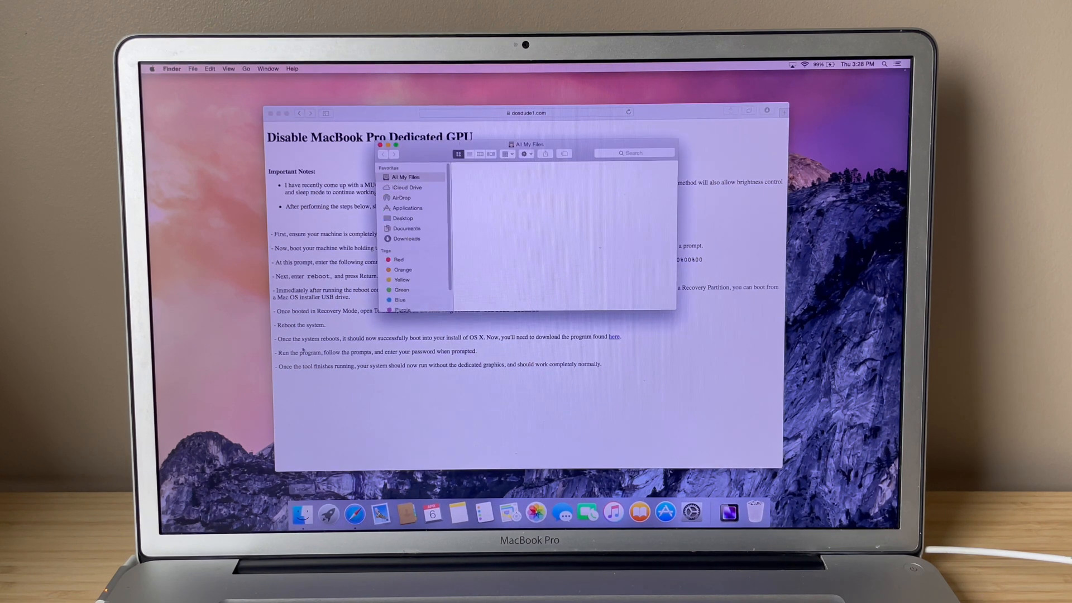
- Launch MacBook Pro dGPU Disabler from the Finder Downloads folder
left_click(407, 239)
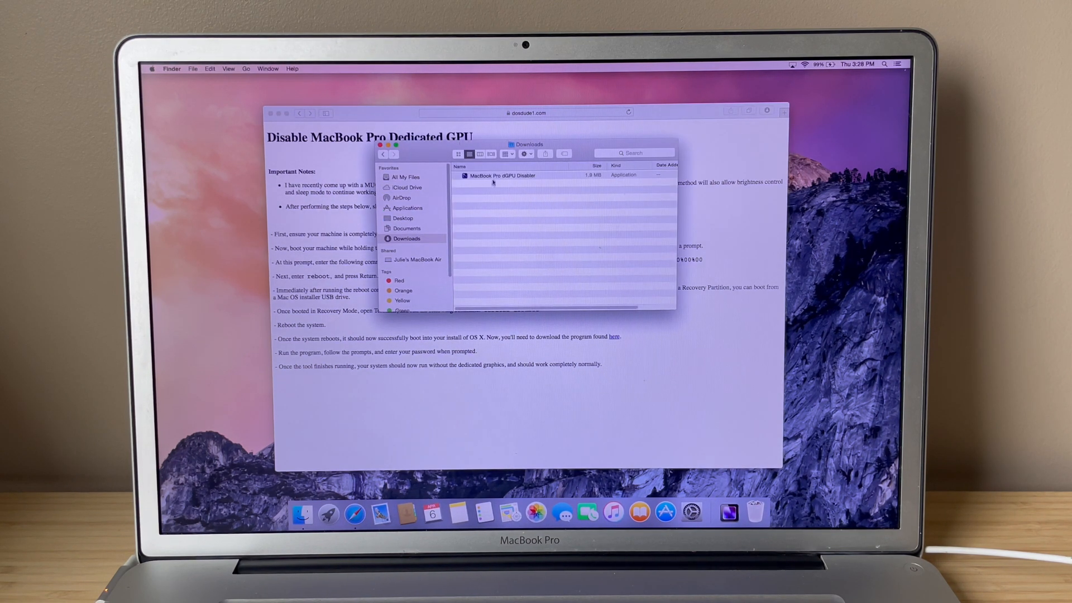
double_click(503, 175)
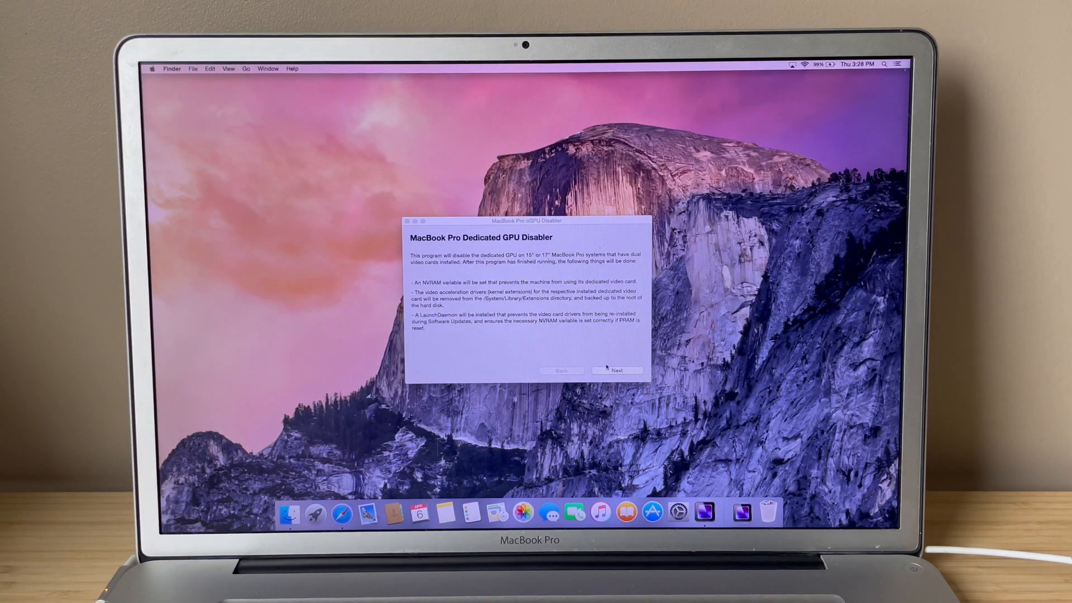
- Authorize and apply all three dGPU Disabler patches, then finish once they report success
left_click(617, 370)
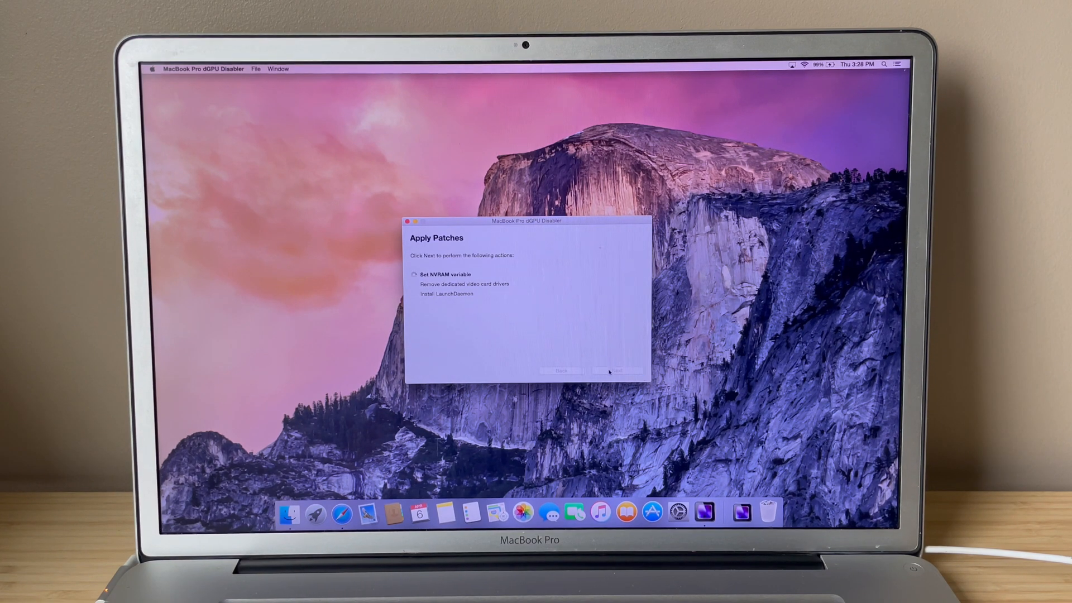
left_click(616, 370)
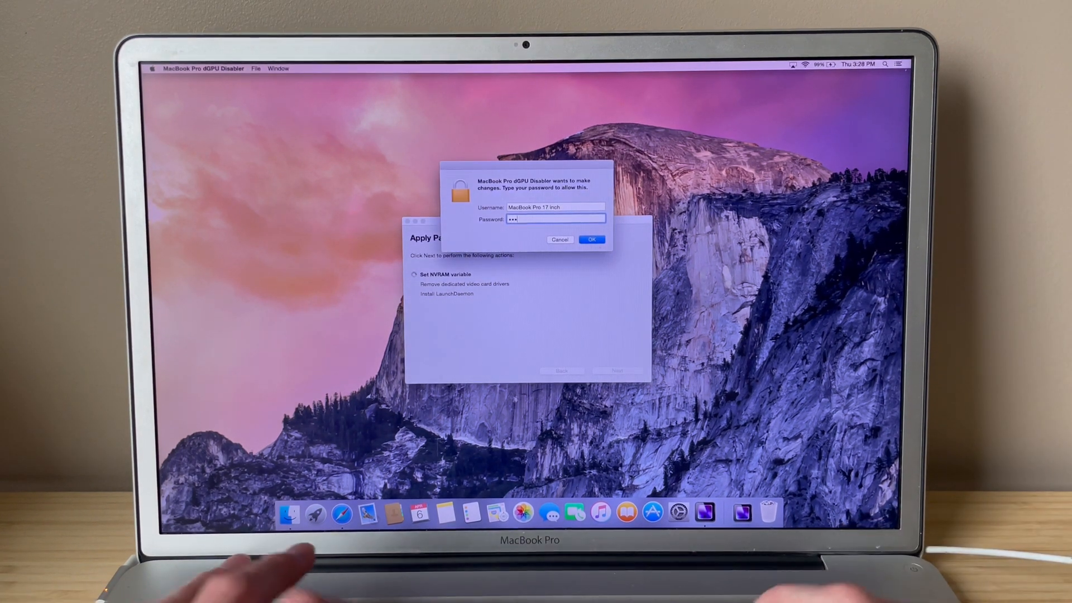
left_click(591, 239)
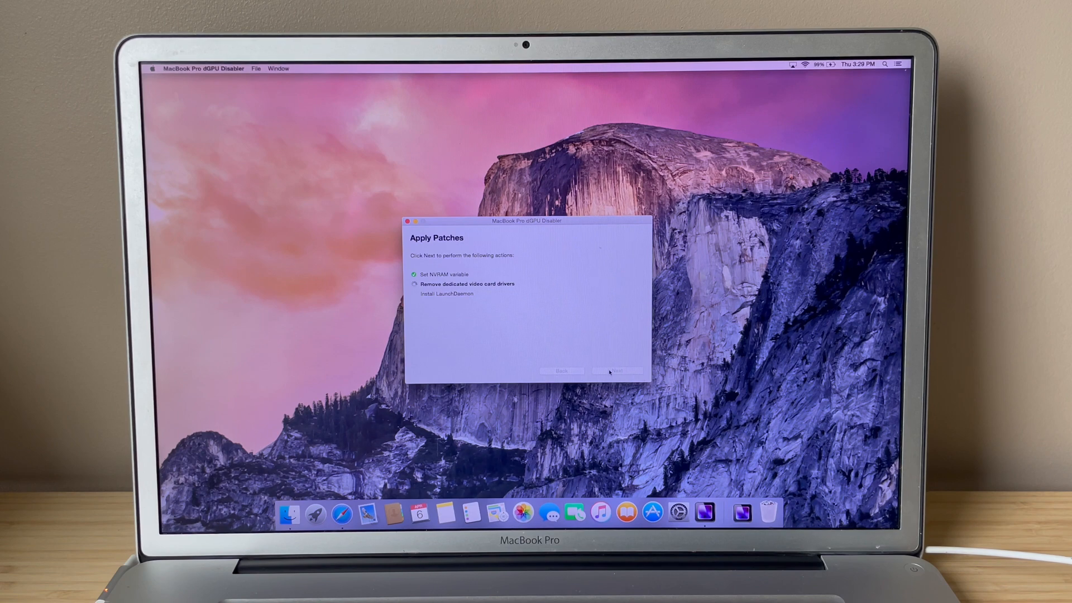
left_click(617, 371)
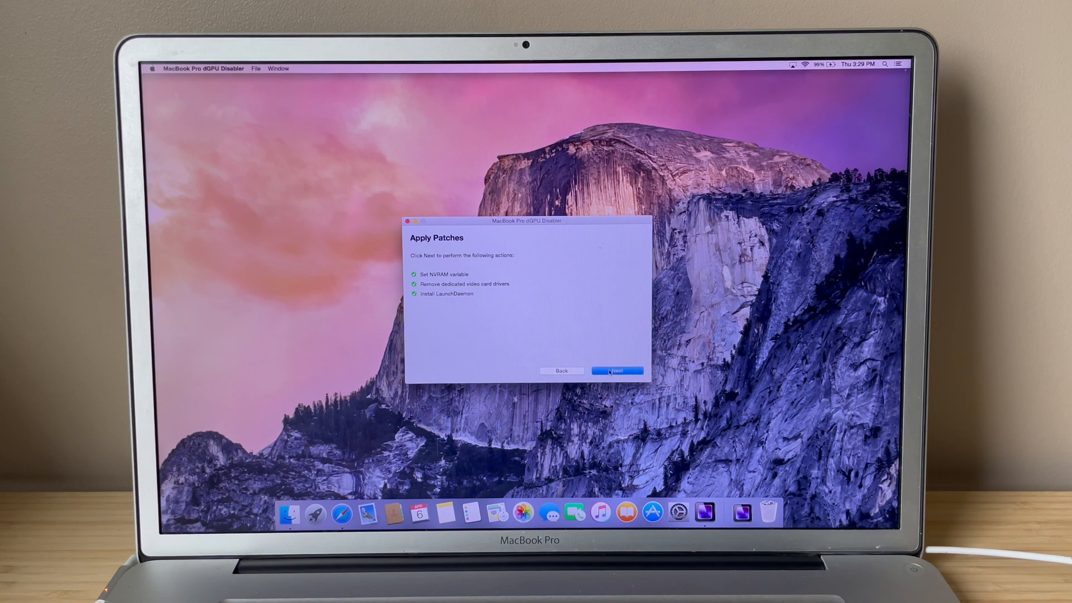
left_click(616, 370)
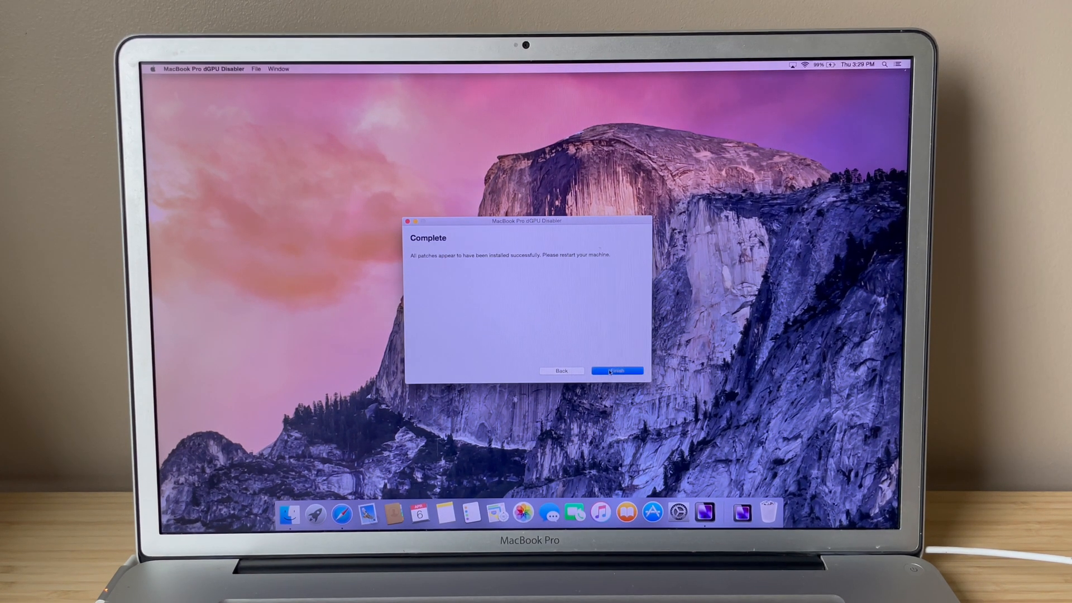
left_click(153, 68)
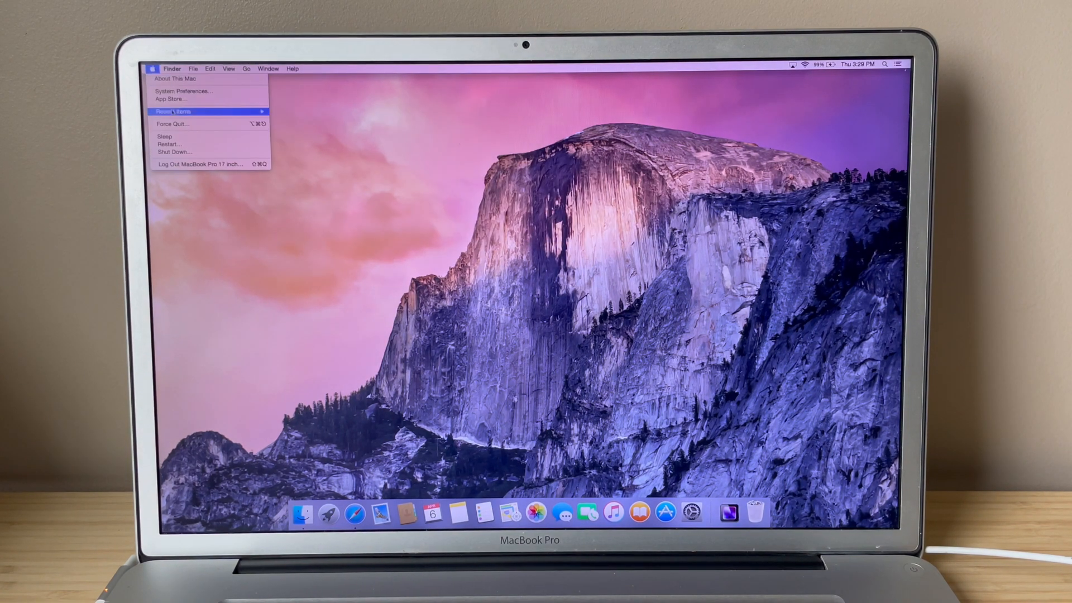
- Check About This Mac shows only Intel HD Graphics 3000, then close the overview
left_click(169, 144)
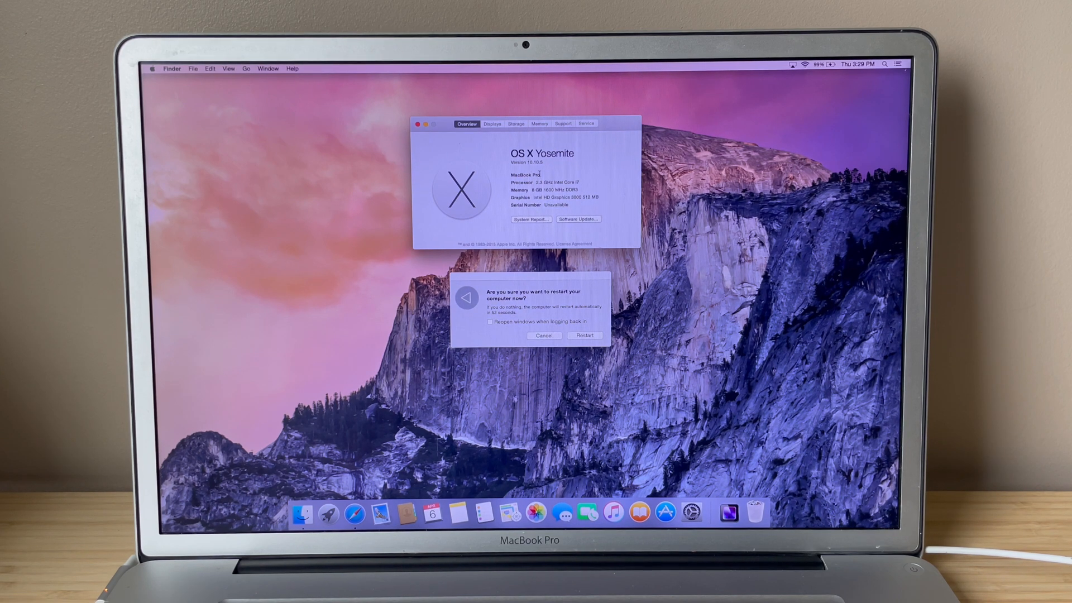
double_click(556, 204)
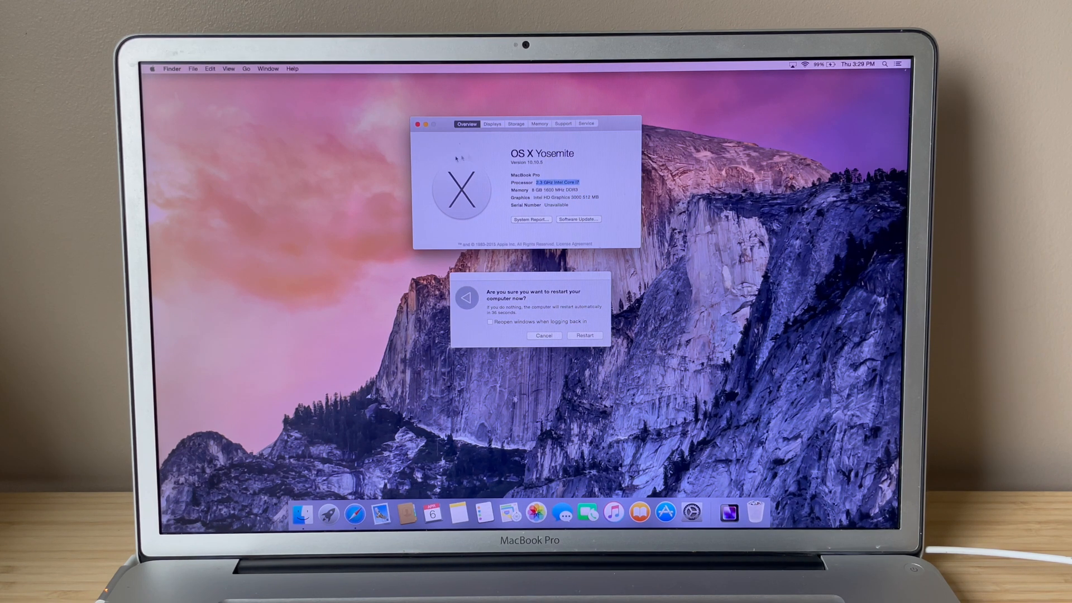
left_click(415, 123)
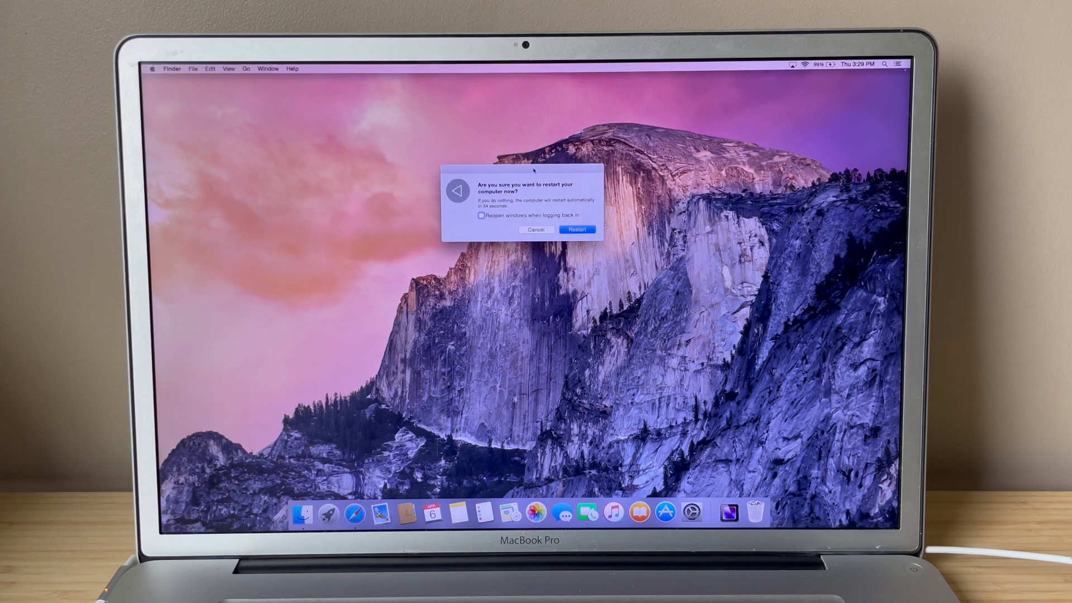